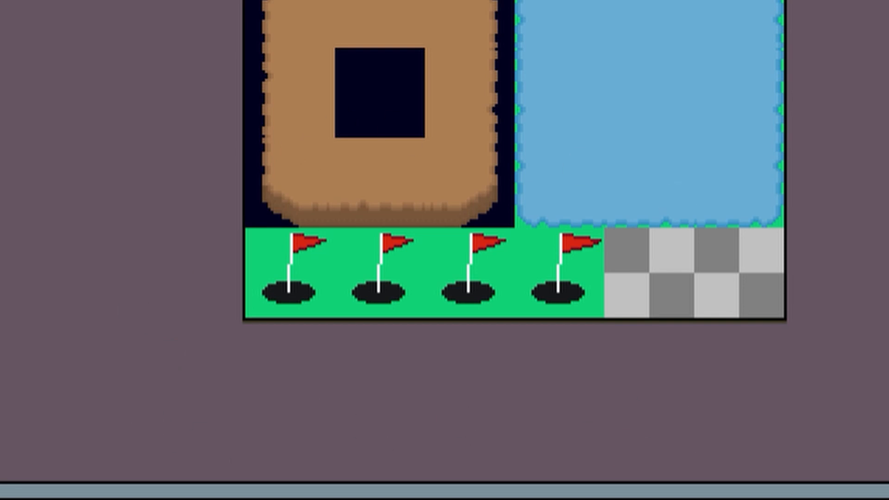
mouse_move(316, 176)
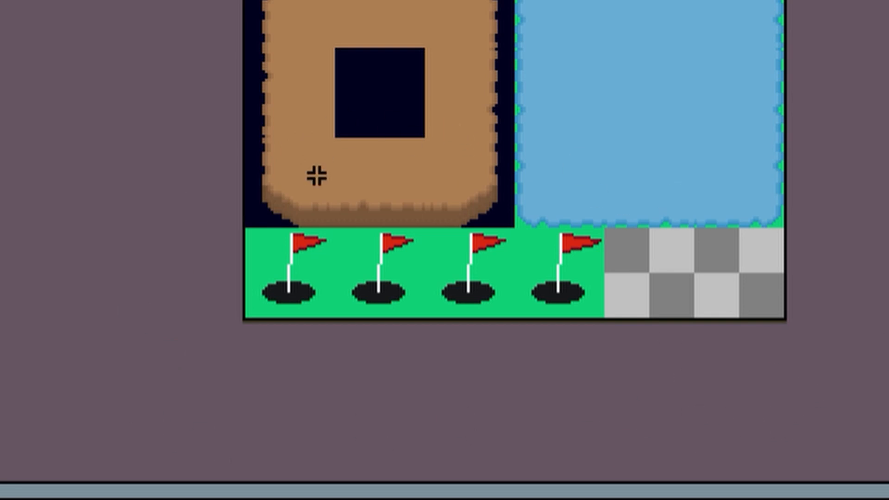
Close the Flag sprite and return to the tileset sheet
click(176, 30)
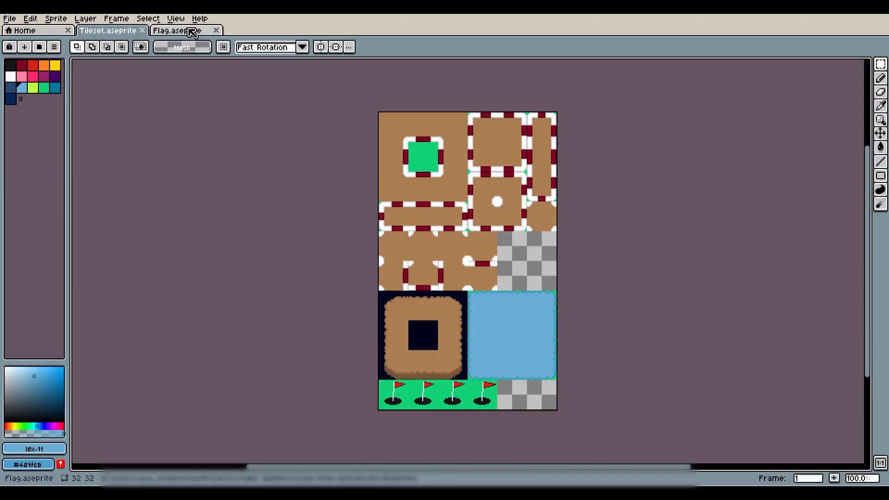
click(178, 30)
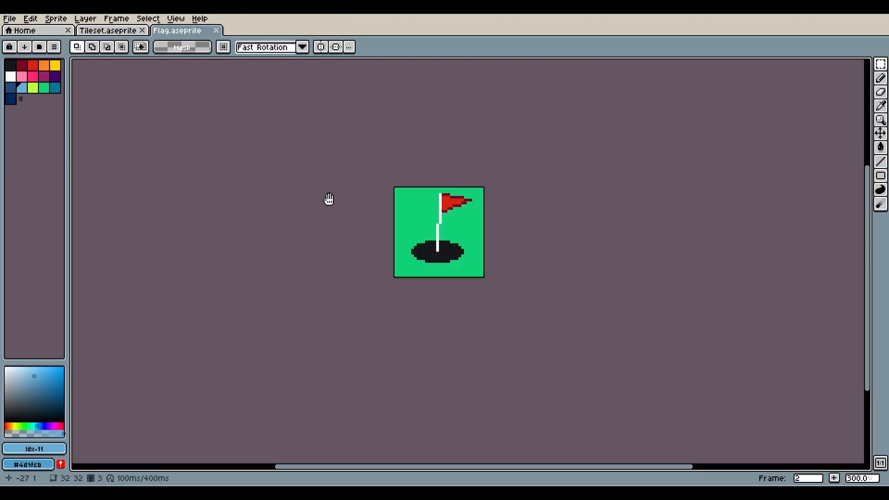
click(108, 30)
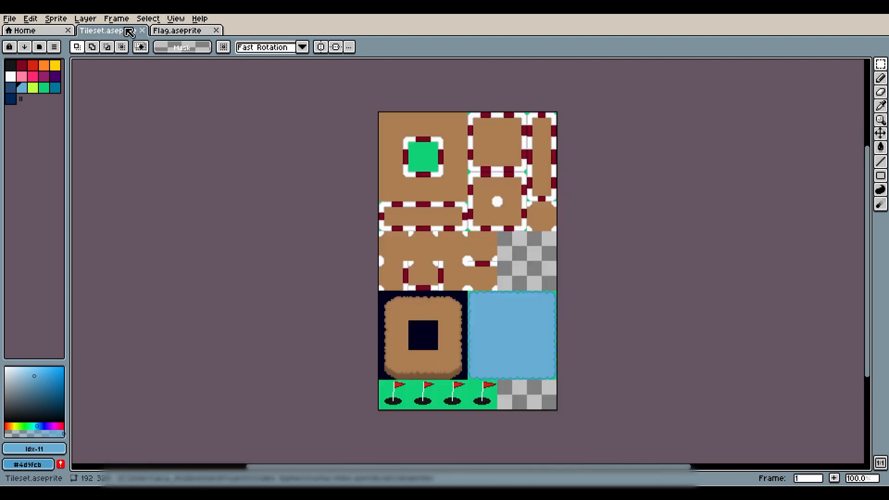
mouse_move(222, 294)
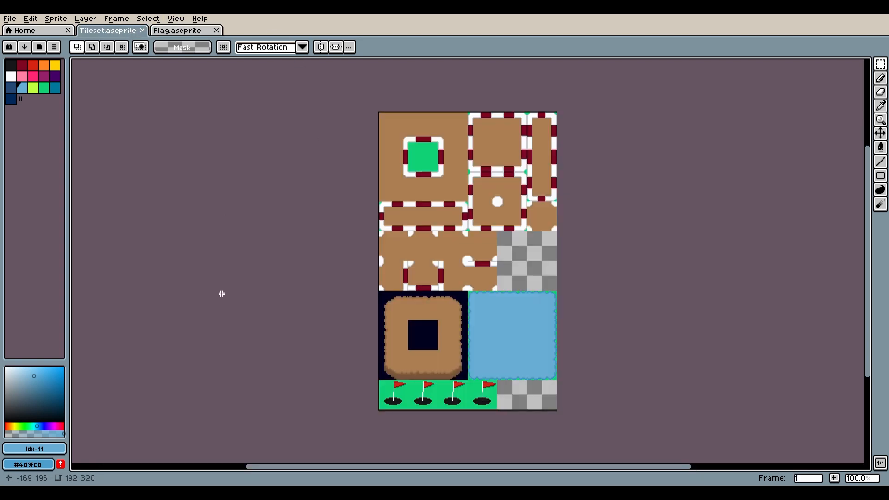
mouse_move(348, 418)
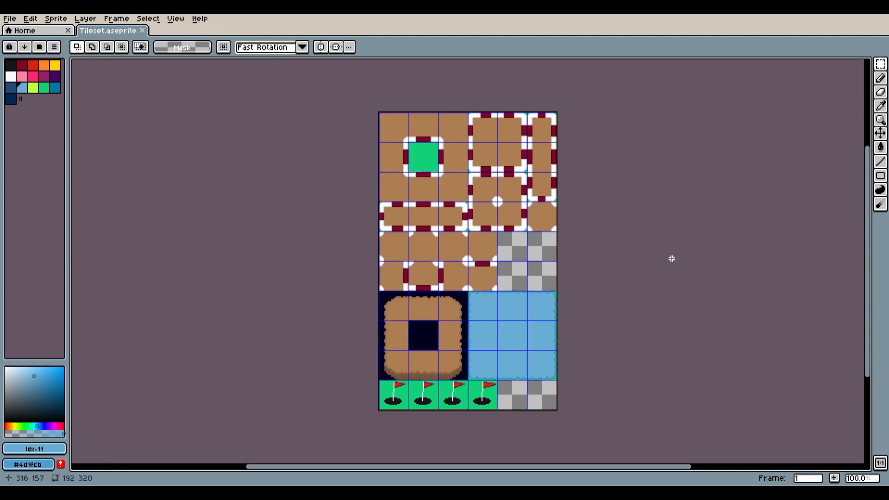
mouse_move(540, 309)
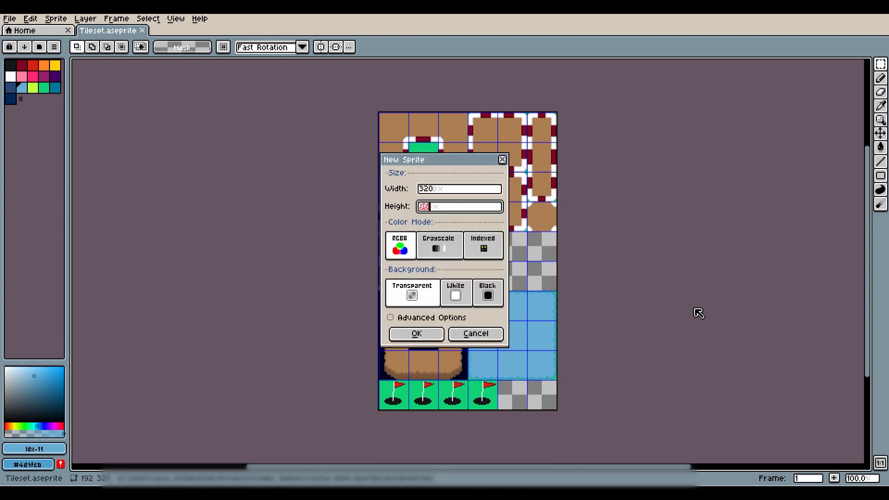
Confirm the new 320×320 sprite, show the grid and arrange the cross-shaped water pool
click(175, 18)
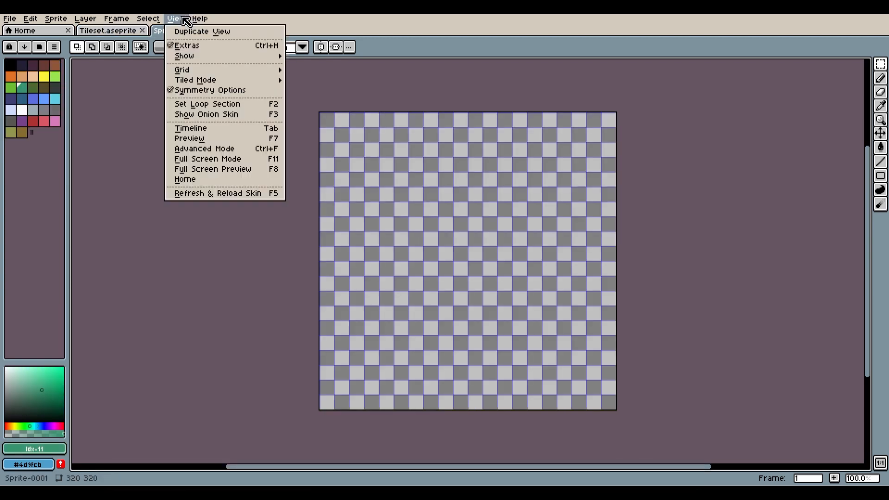
click(181, 69)
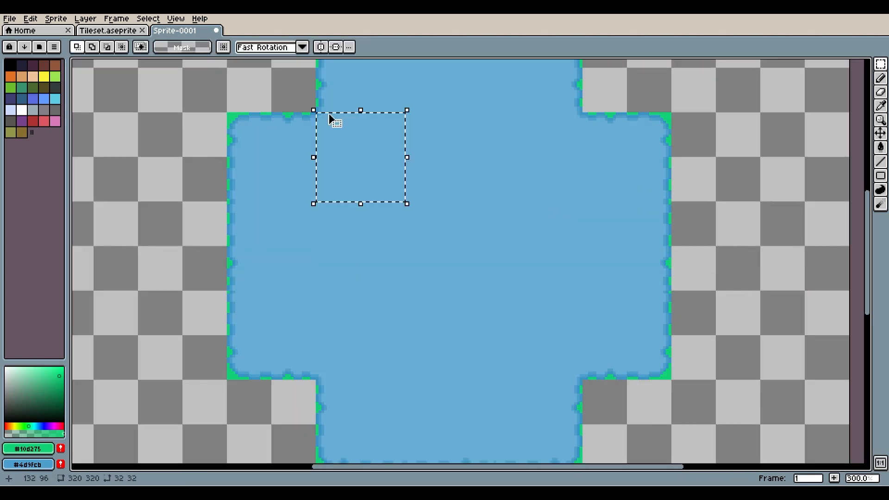
click(107, 30)
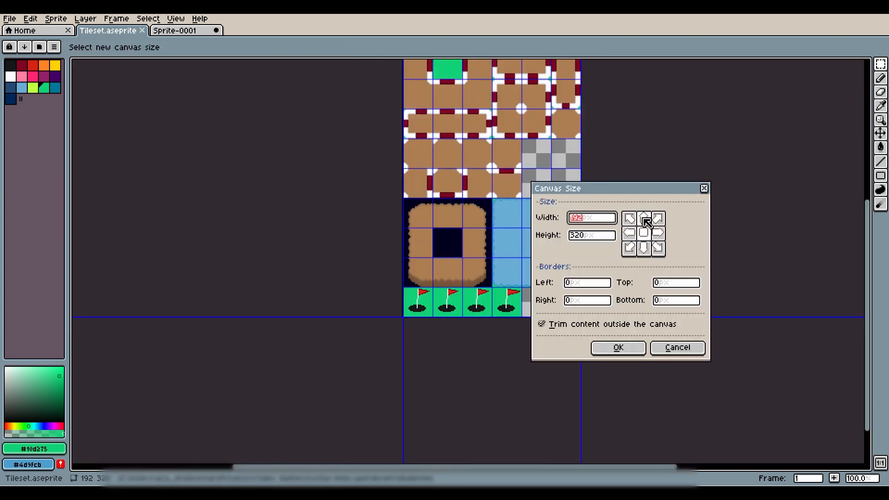
Resize the tileset canvas to 192×416 anchored top-center so existing tiles stay on top
click(617, 347)
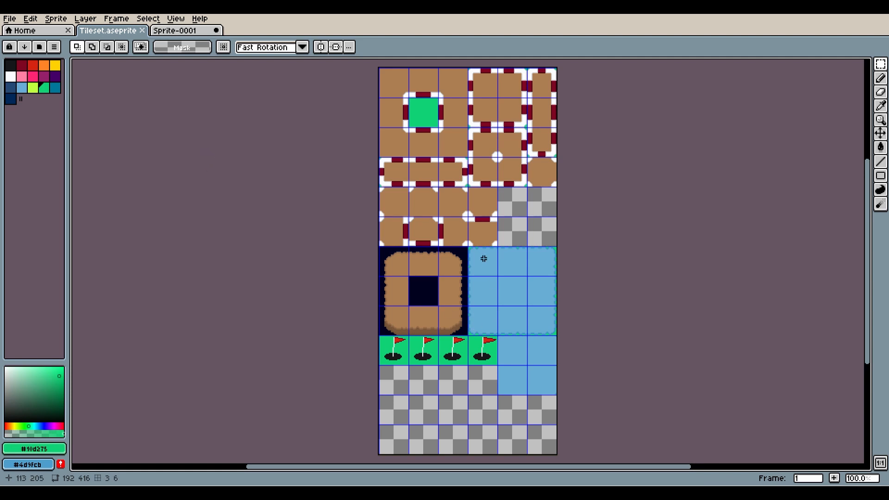
mouse_move(546, 377)
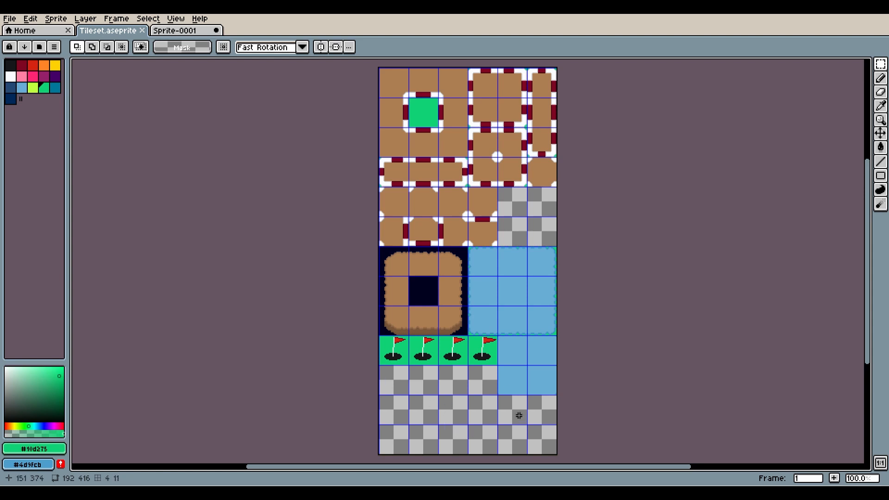
Fill the pool sprite's surroundings green and shift the hue to fill the interior with sand yellow
click(177, 30)
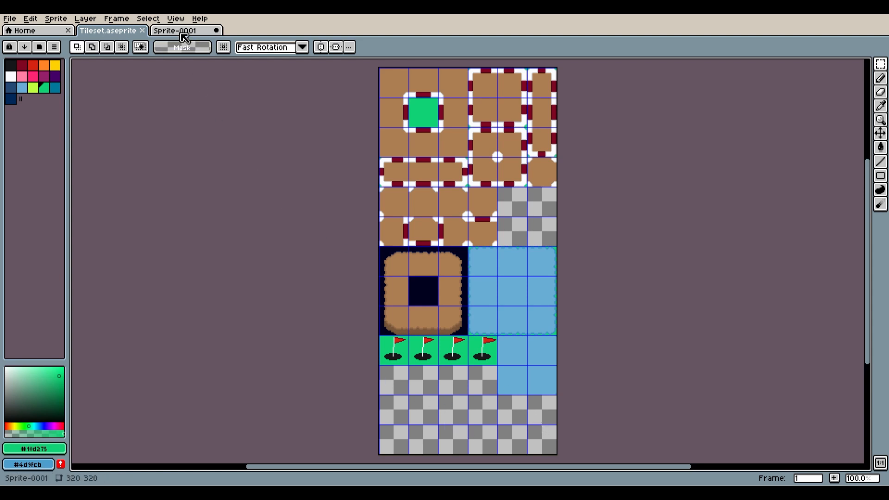
click(177, 31)
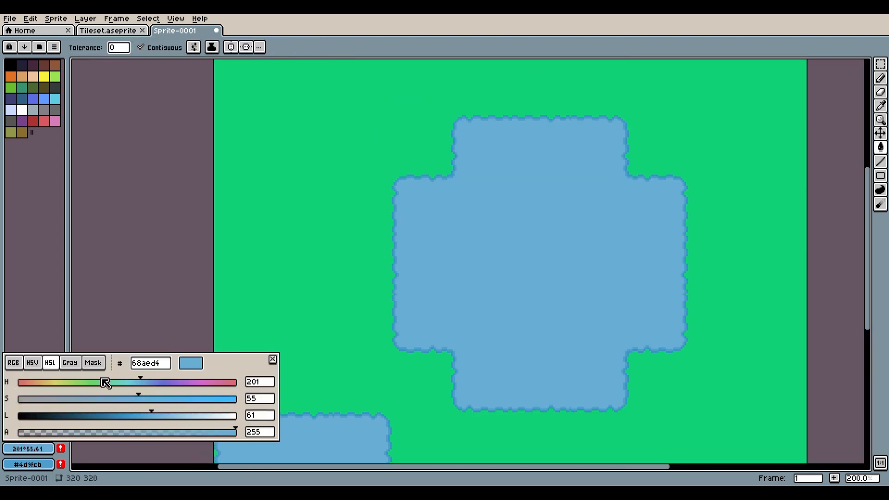
click(482, 251)
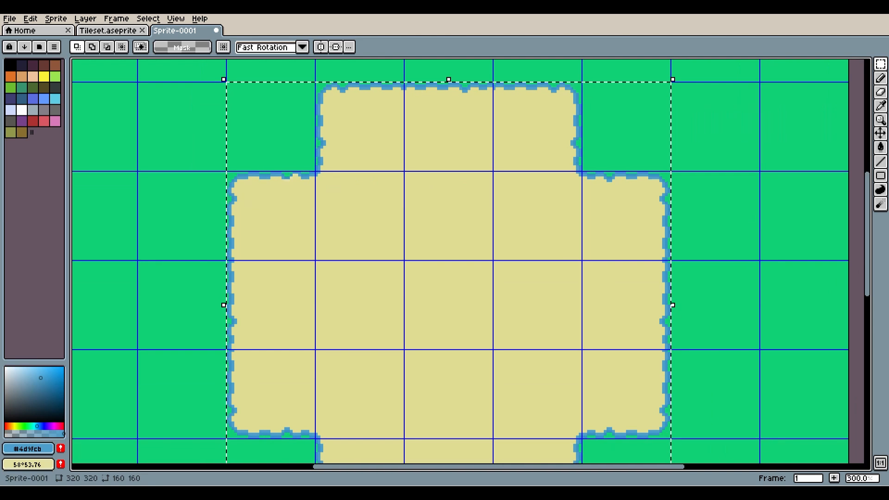
Copy the sand bunker and paste it into the tileset's empty bottom rows
click(30, 18)
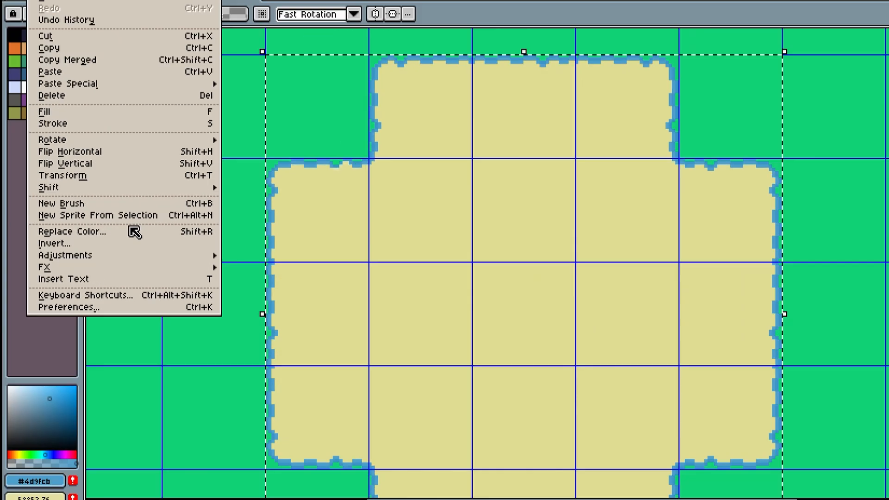
click(76, 232)
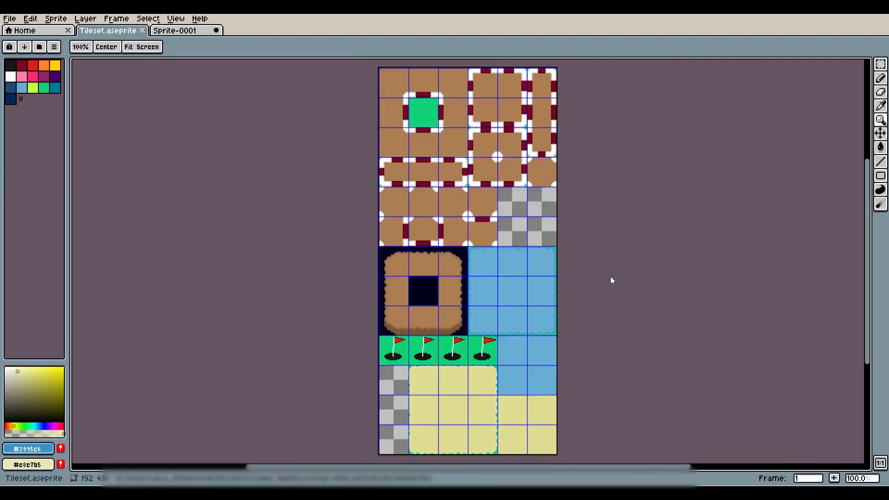
mouse_move(724, 245)
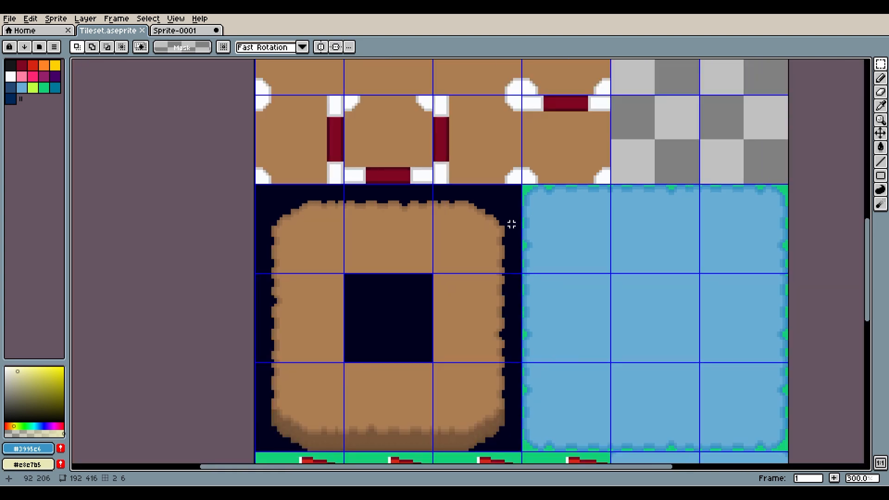
click(176, 30)
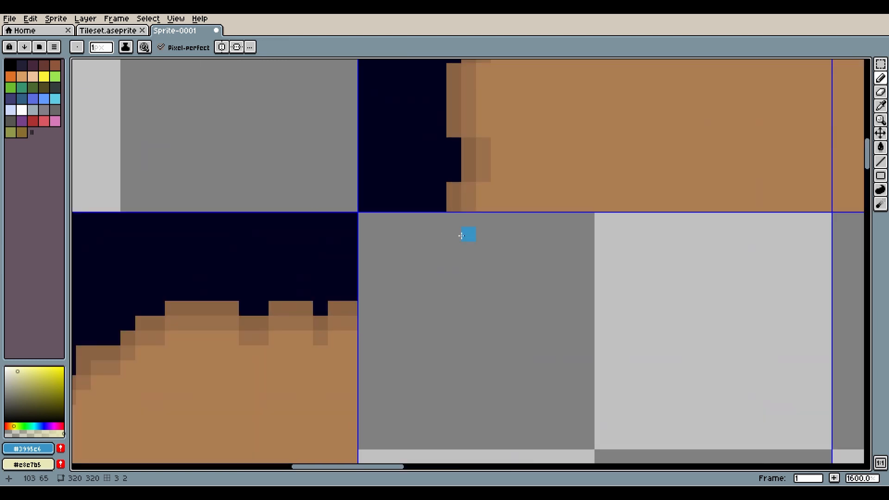
Pencil brown pixels along the pasted block's dark border
drag(372, 326, 473, 221)
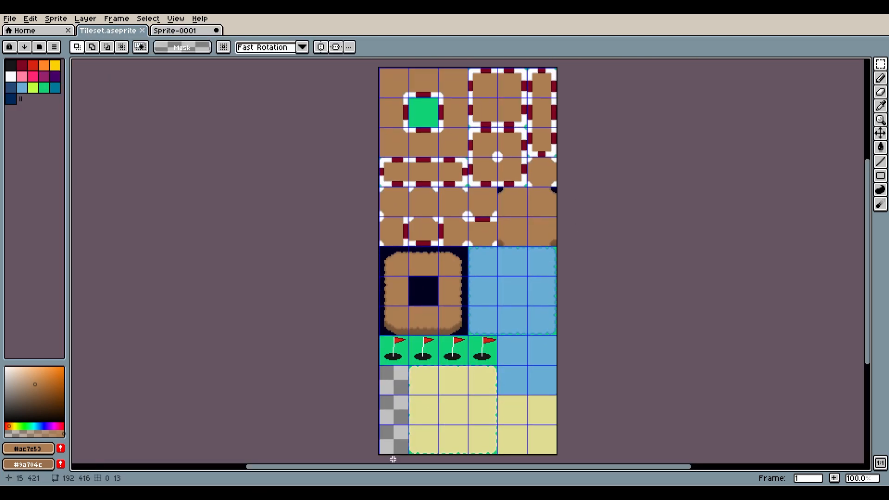
Return to the Tileset.aseprite document showing the sand tiles along its bottom
click(258, 29)
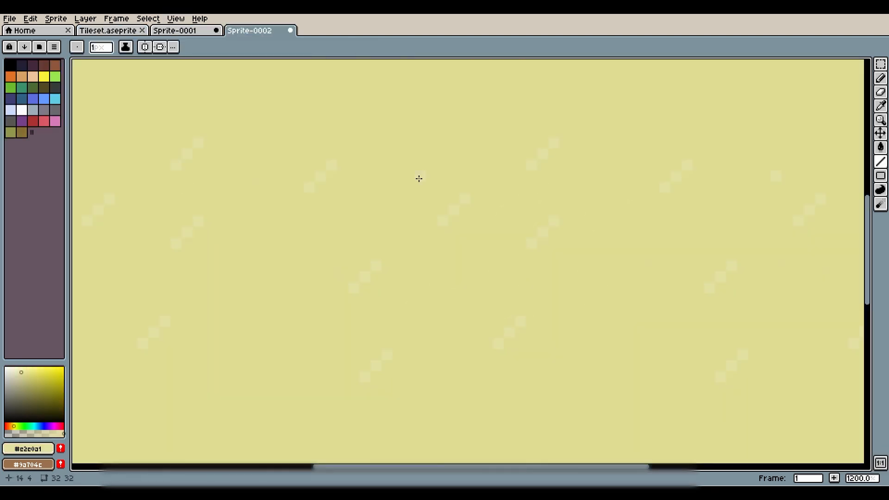
click(106, 30)
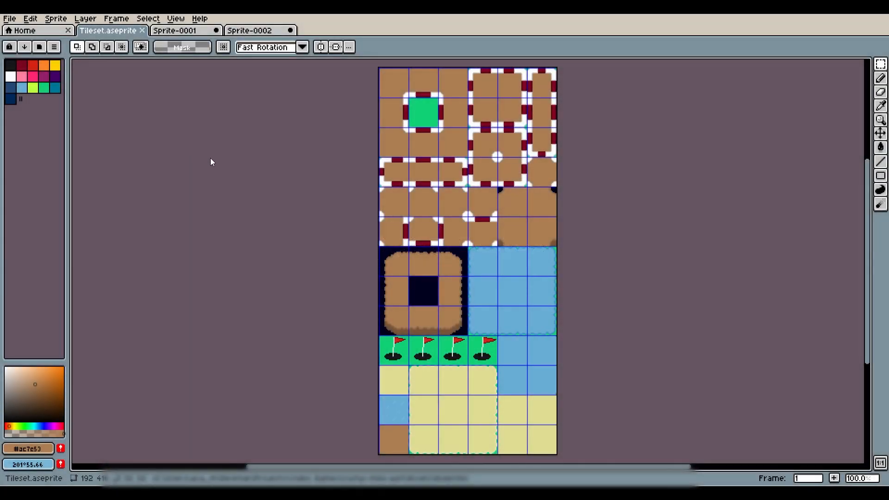
mouse_move(697, 228)
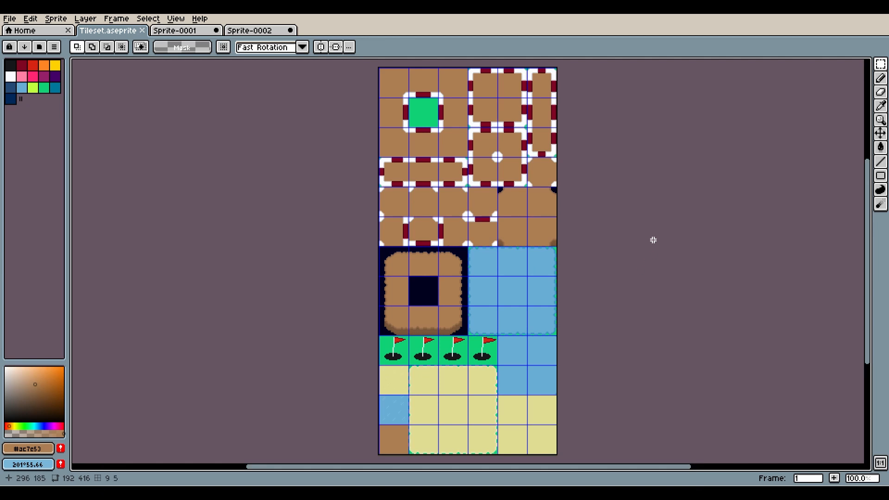
mouse_move(453, 175)
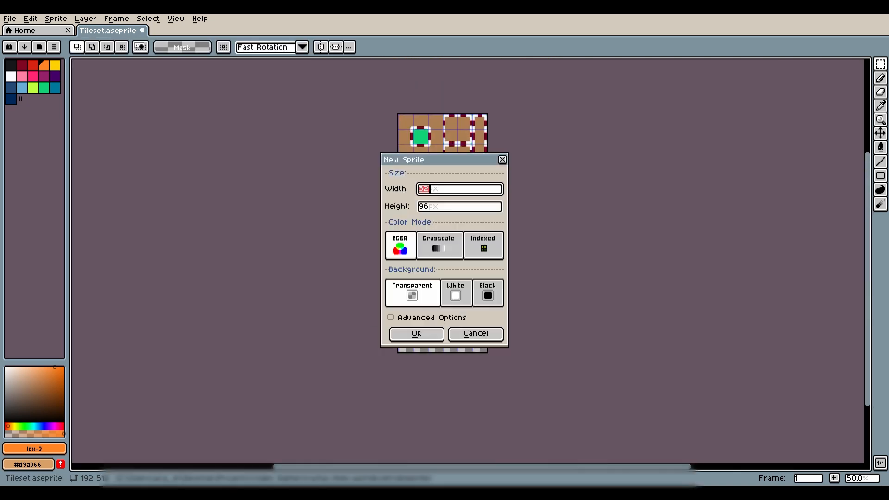
Create the 96×96 windmill sprite and bring up the Ball layer's options
click(416, 334)
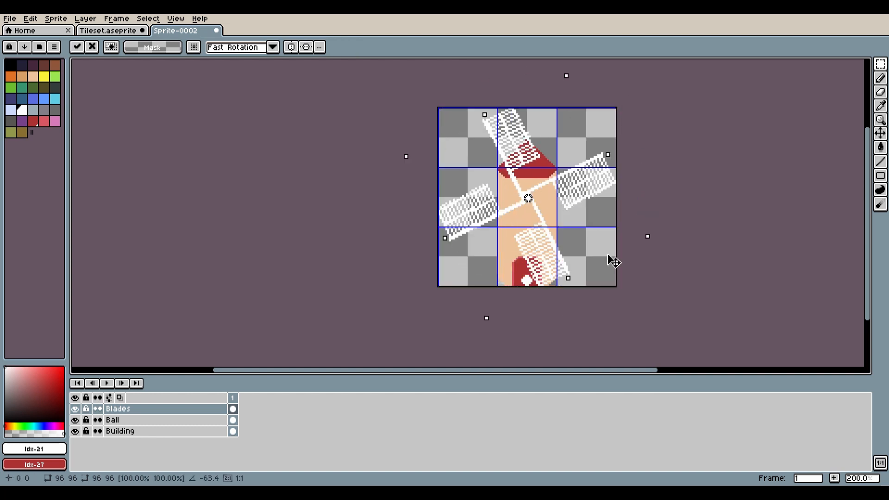
right_click(112, 420)
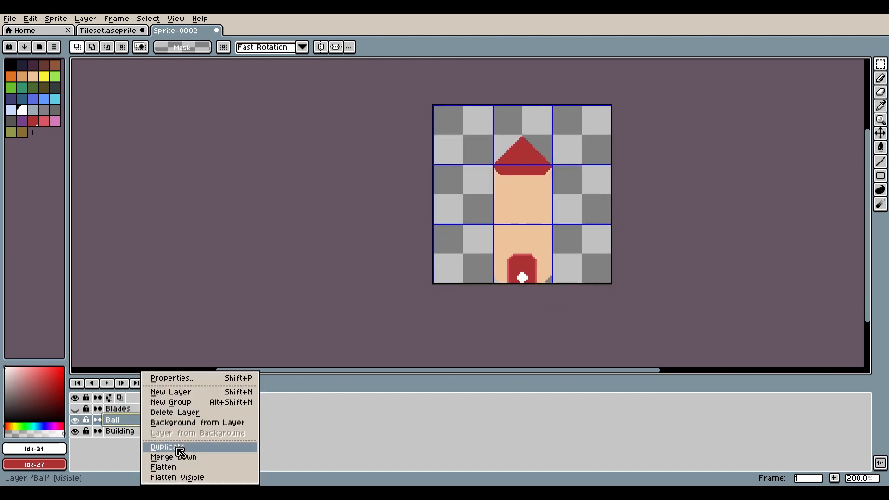
Duplicate the Ball layer and replace the windmill blades' colour
click(110, 30)
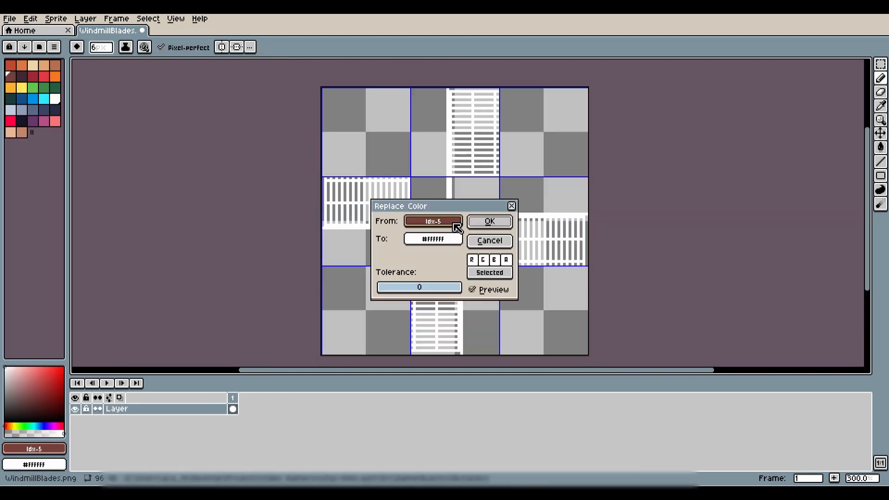
click(489, 220)
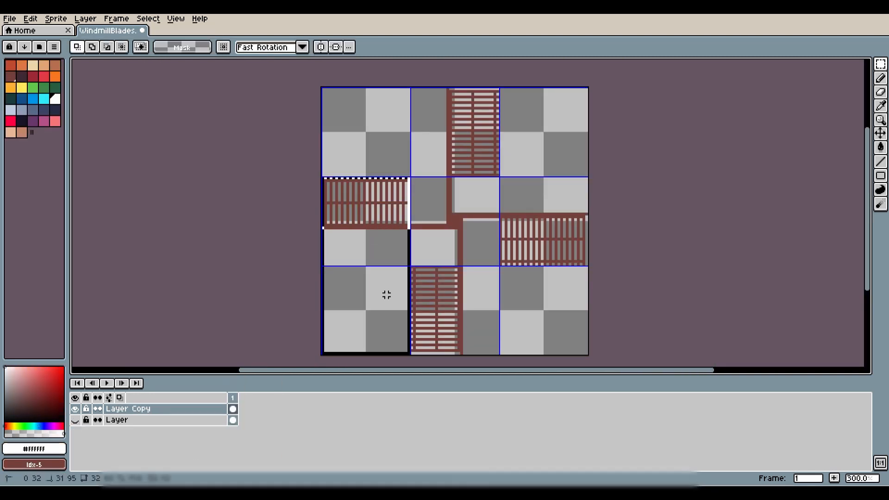
click(9, 19)
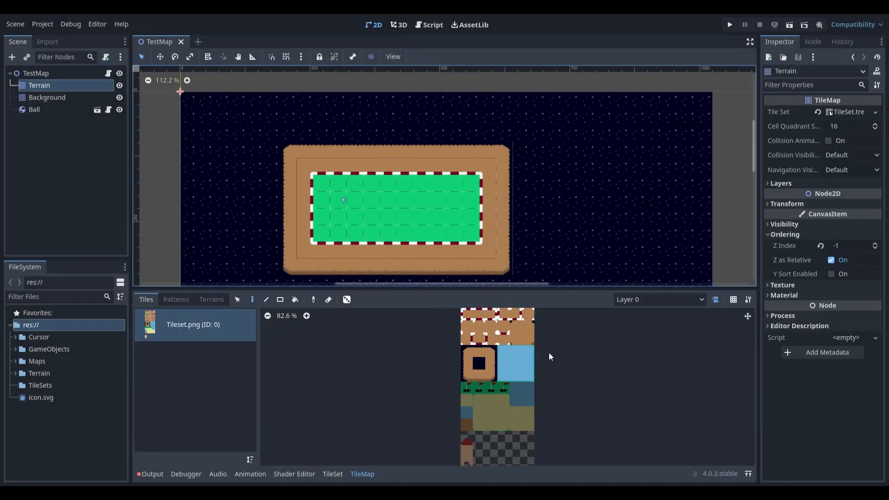
Show the Tileset.png atlas setup with the new sand, water and windmill tiles
click(333, 474)
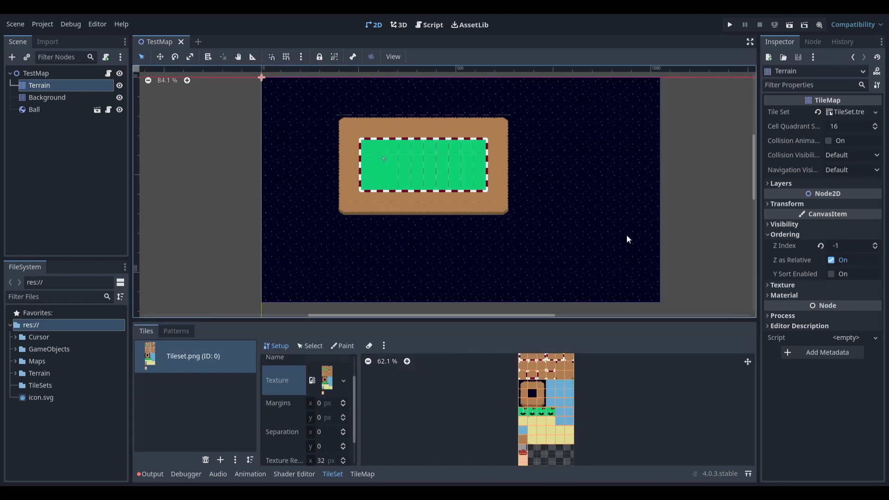
mouse_move(587, 218)
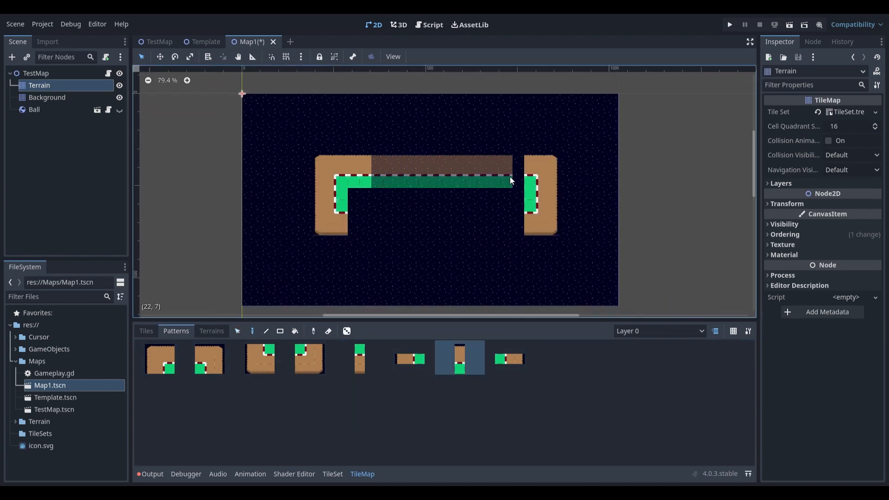
Stamp a straight wall edge onto Map1, select the Ball node, then switch to the Map2 scene
click(145, 331)
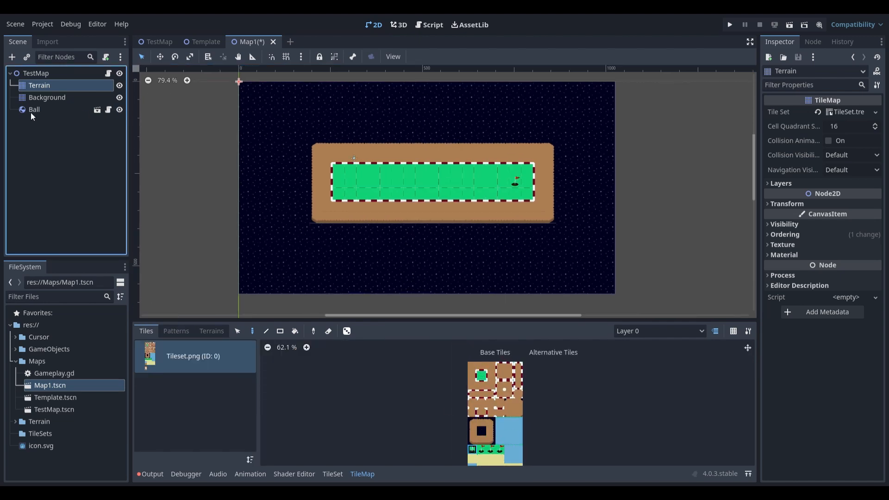
click(35, 110)
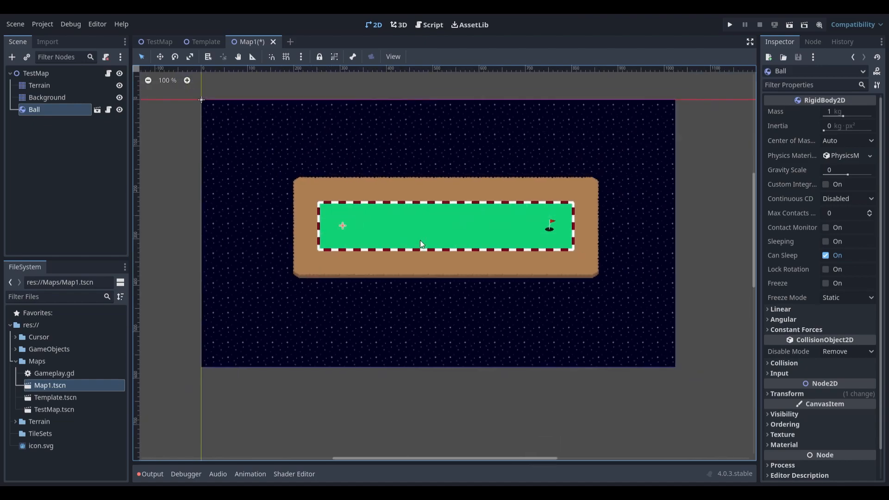
click(730, 24)
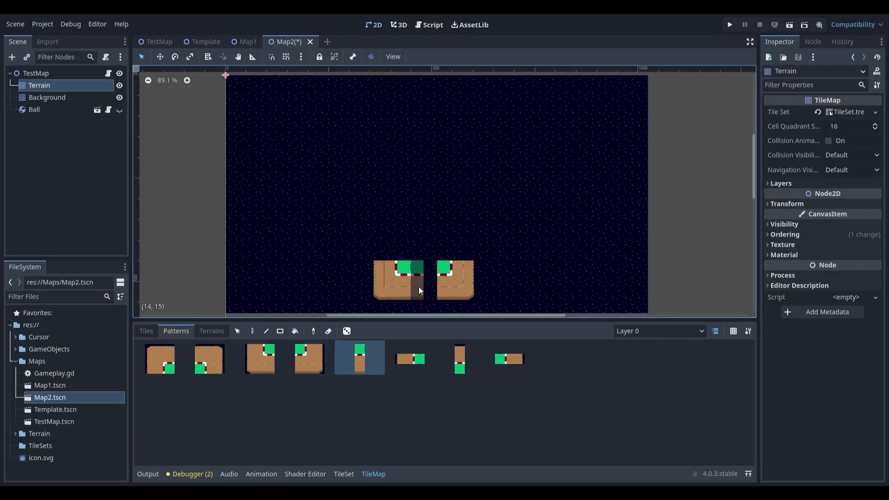
Stamp a corner wall piece and inner-corner wall tile on Map2, then run the scene
click(208, 358)
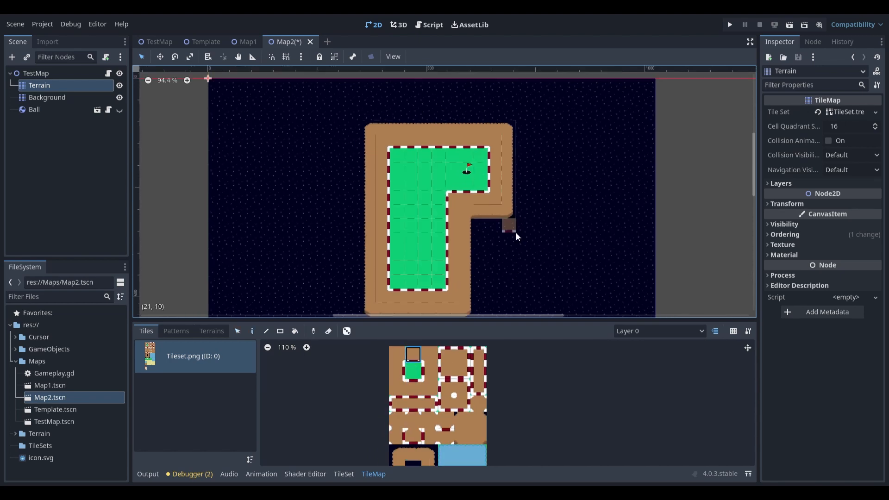
click(34, 109)
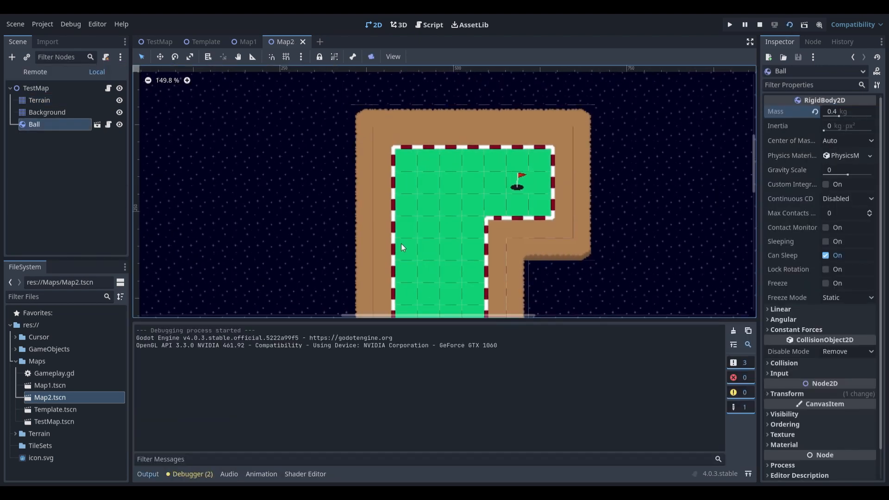
click(729, 25)
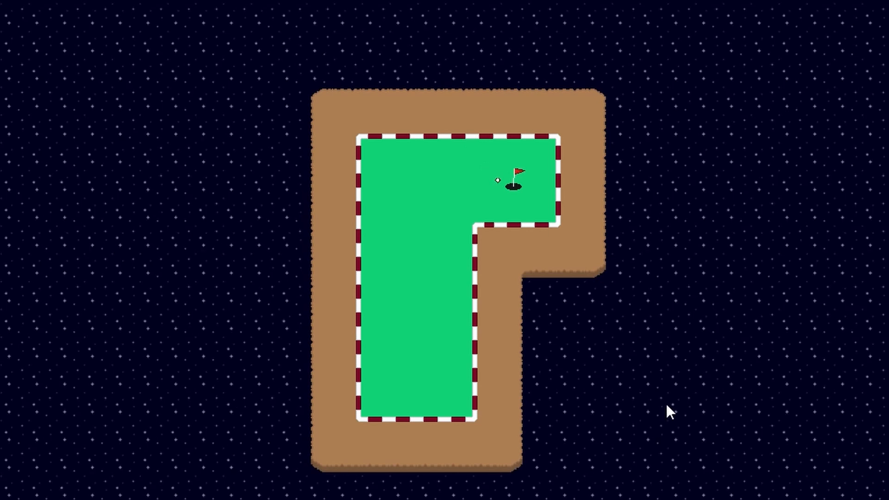
Stamp a wall pattern piece onto Map3 and pick the water tile for the pools
click(160, 291)
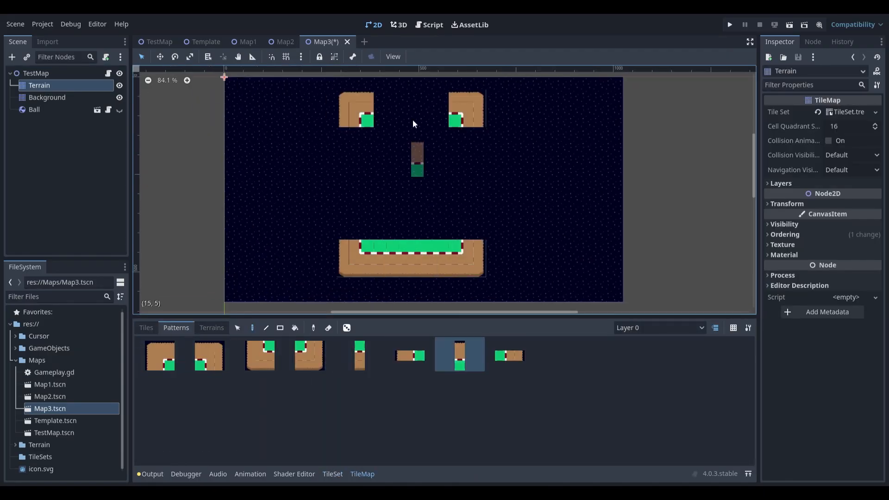
click(145, 326)
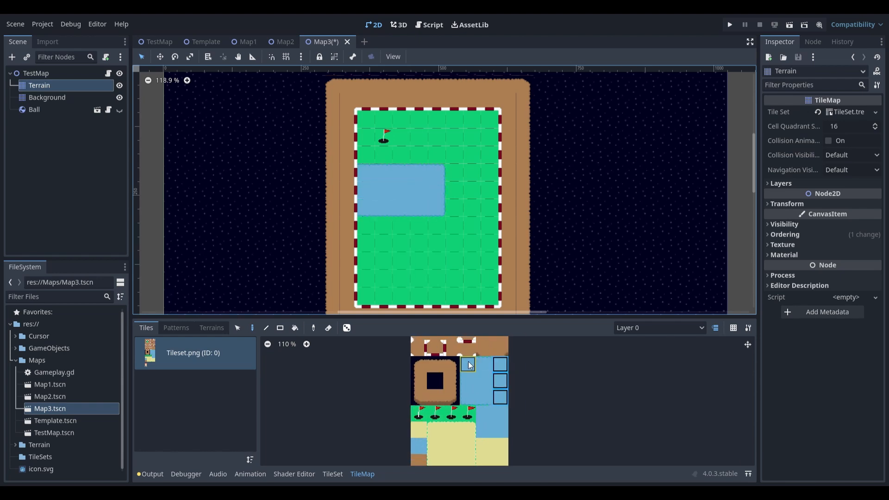
click(478, 289)
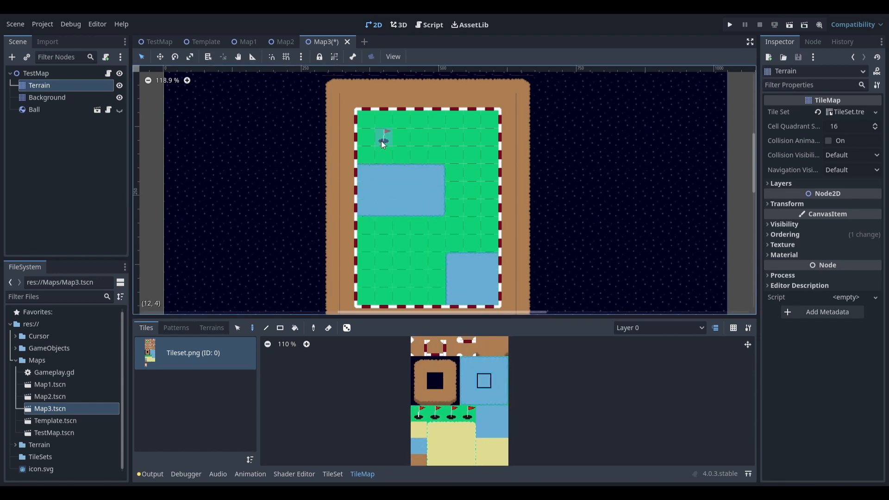